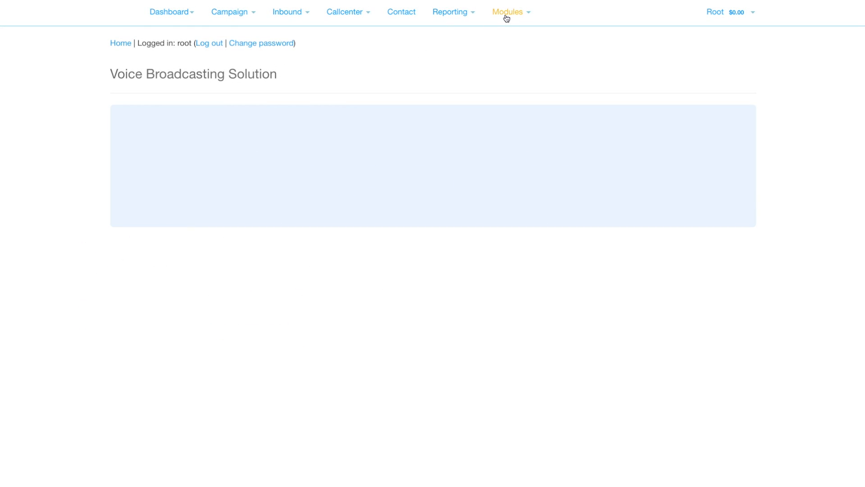
Upload myfile.wav as a new audio file named 'Advertising message' and save it.
click(506, 12)
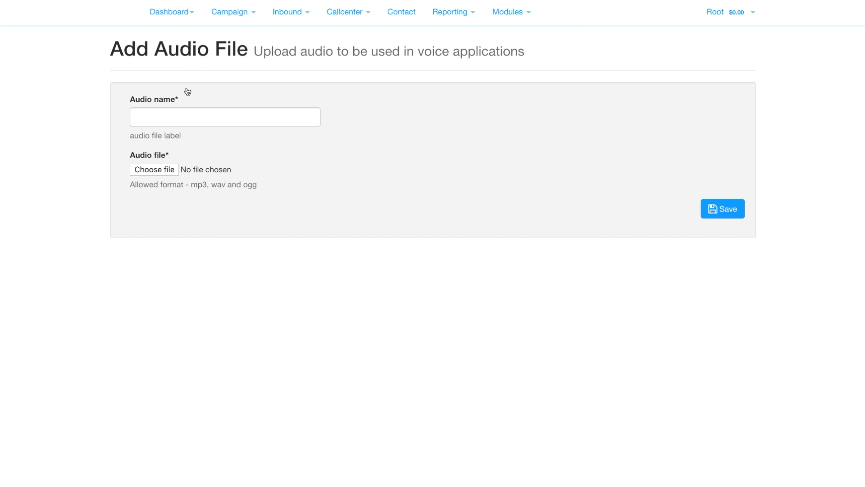
text(Advertising messag)
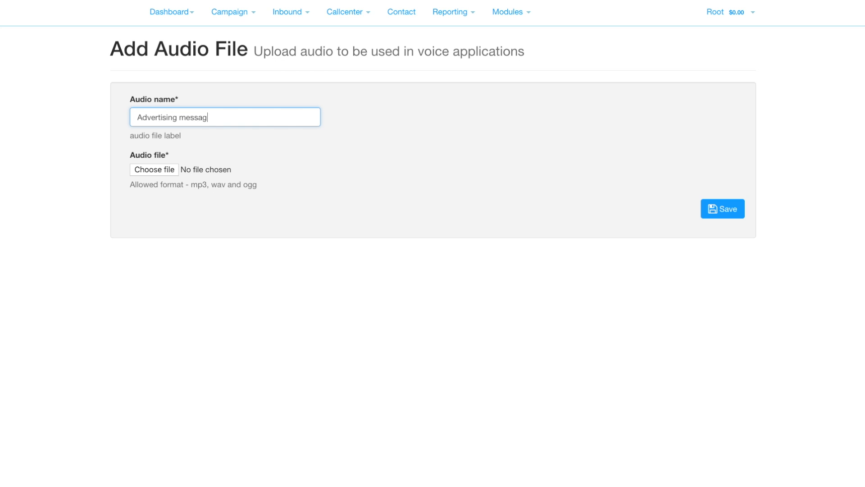
click(154, 170)
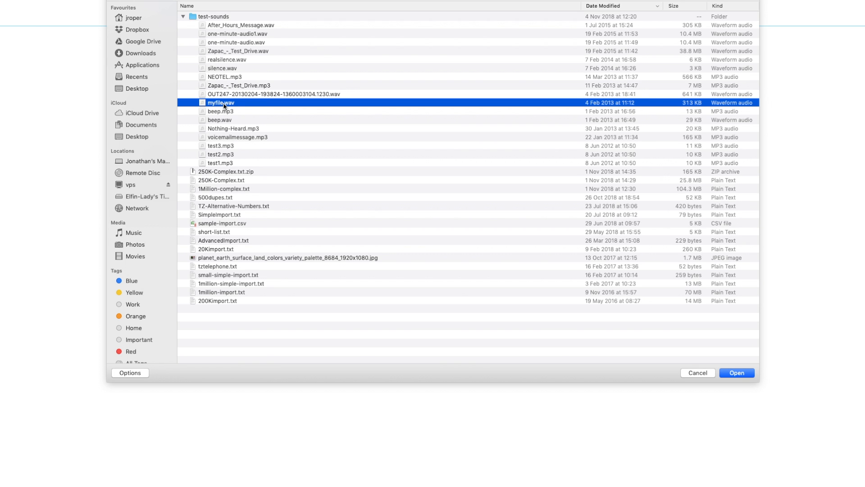
click(737, 373)
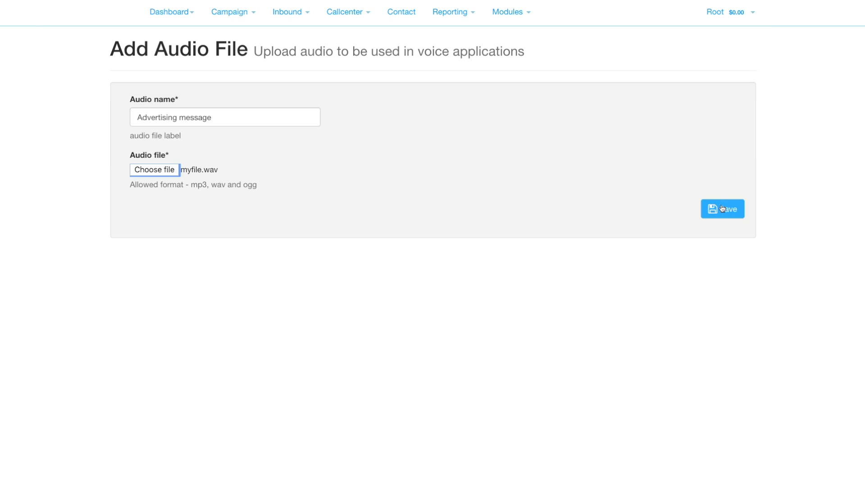
click(722, 208)
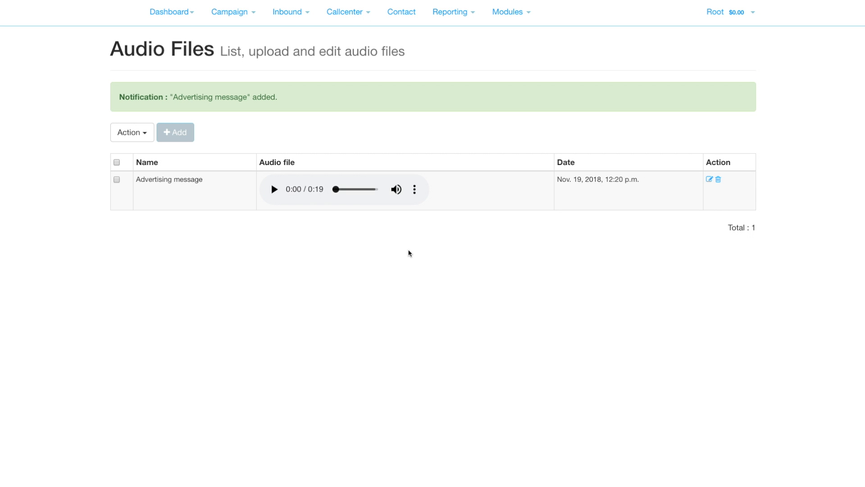
Create and save a new survey/IVR named 'Advertising message'.
click(509, 12)
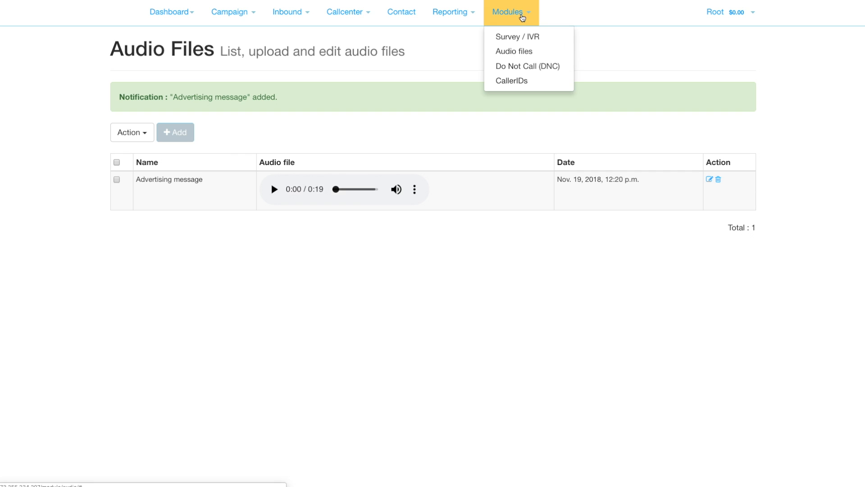
click(518, 36)
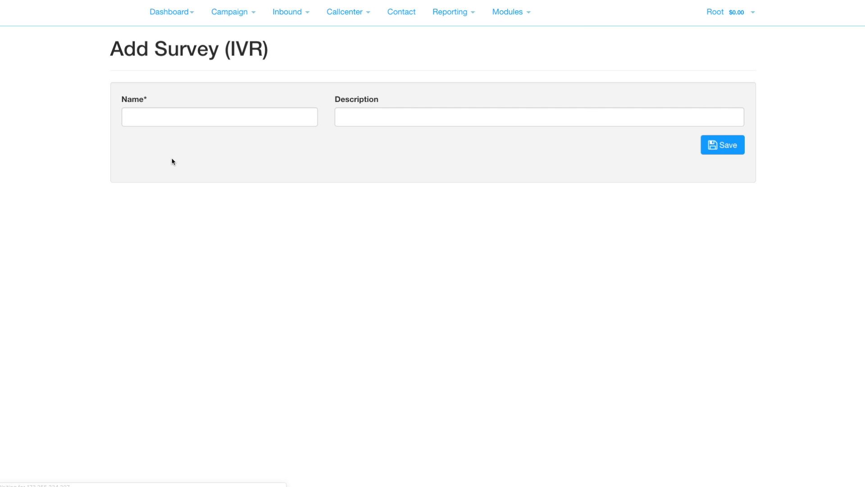
text(Advertising mess)
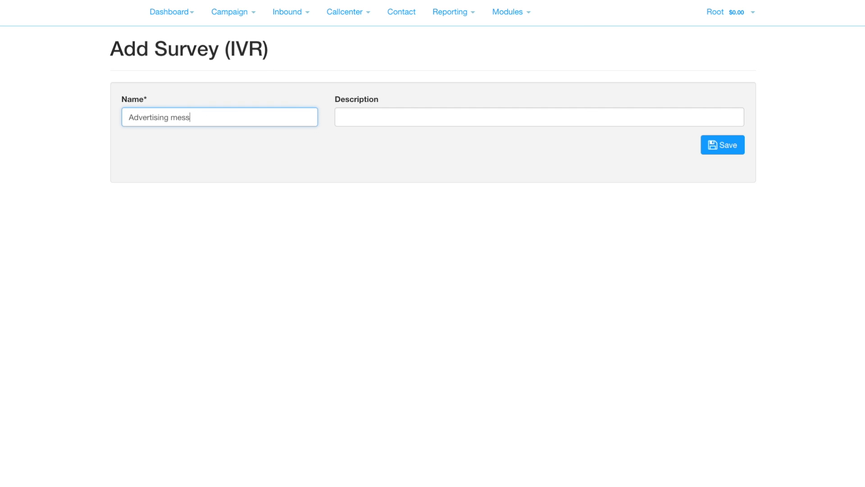
click(722, 145)
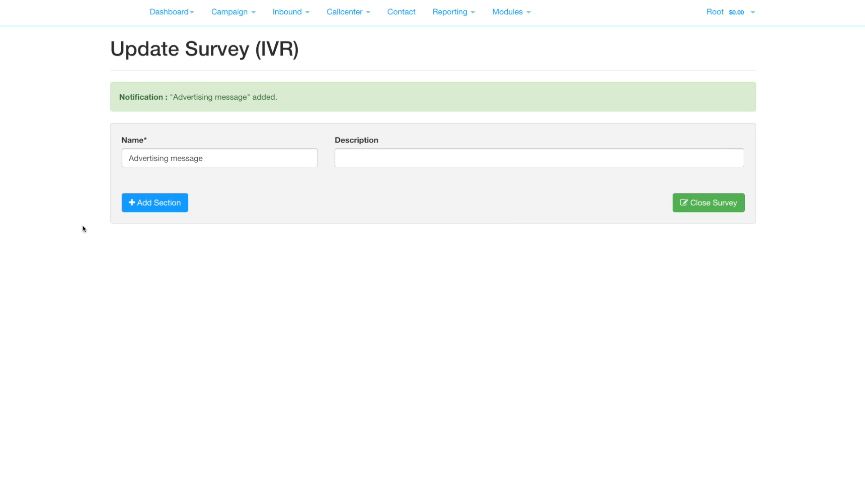
Add a PLAY MESSAGE section titled 'Advertising message' that plays the Advertising message audio file.
click(155, 203)
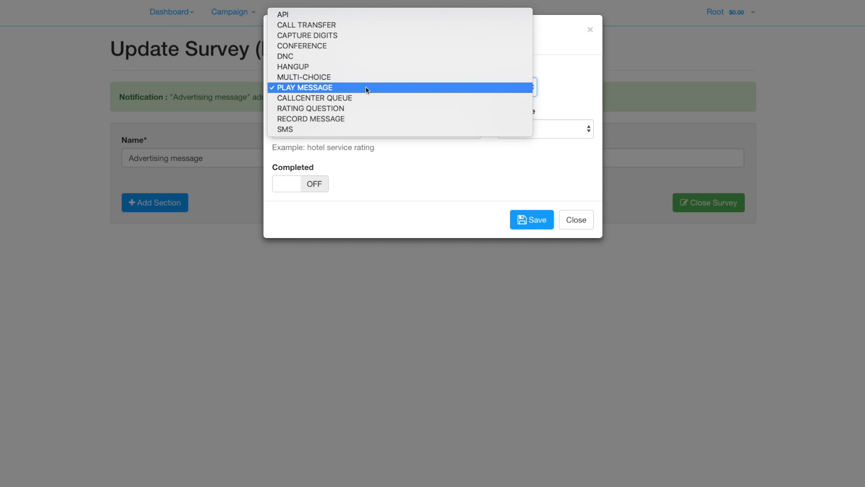
click(304, 87)
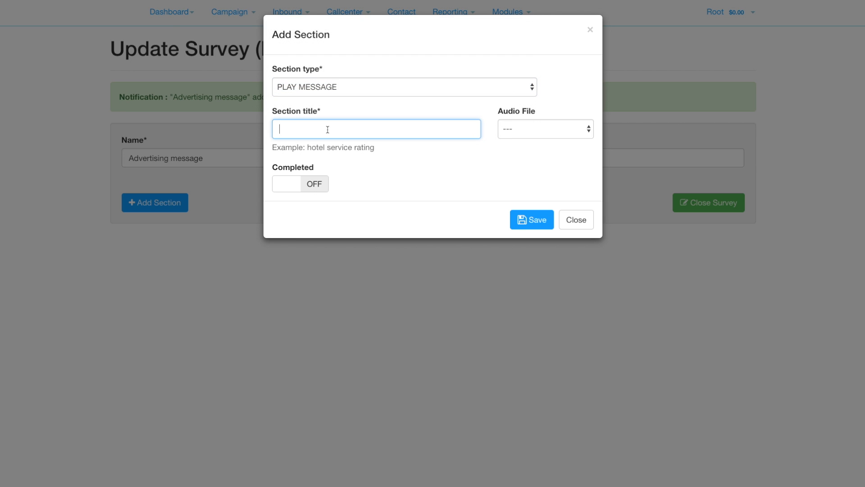
text(Advertis)
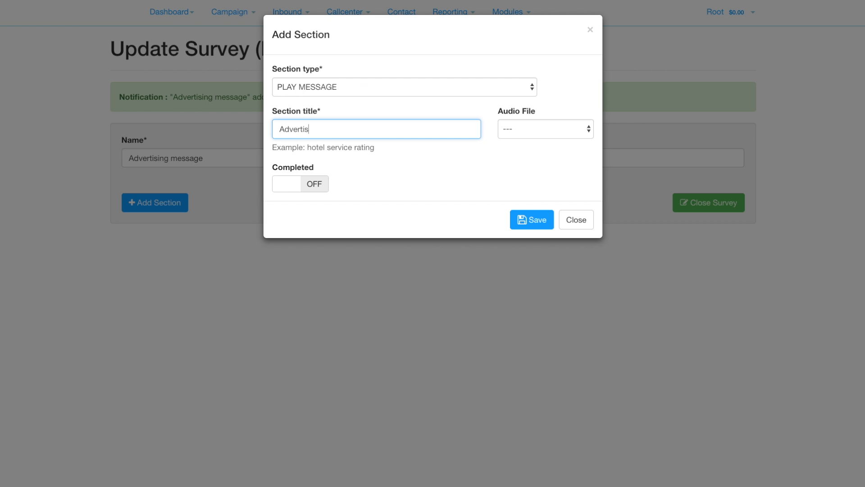
text(ing message)
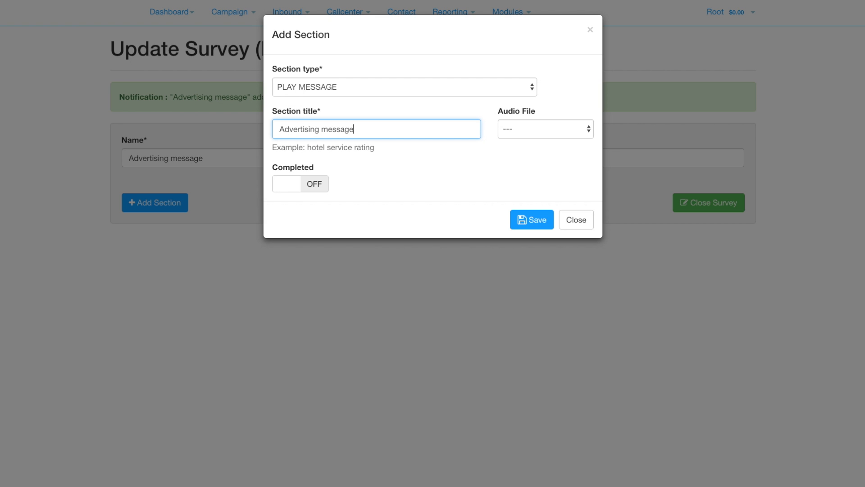
click(544, 129)
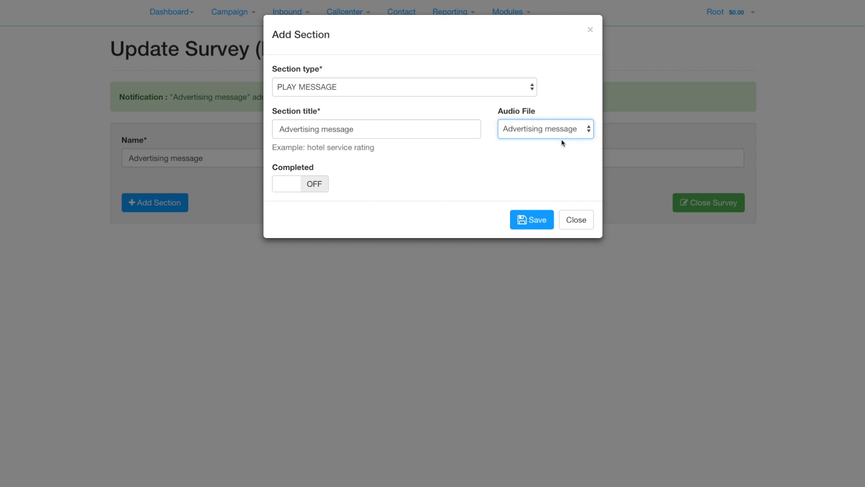
click(531, 219)
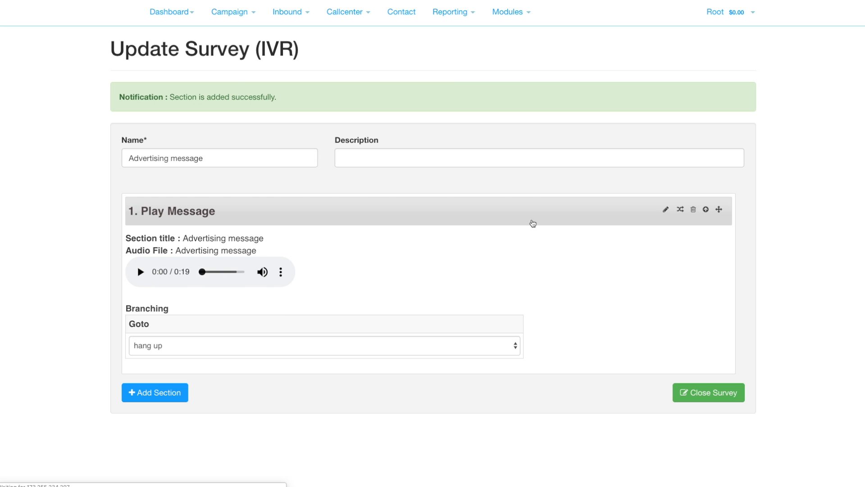
Add a second HANGUP section titled 'Good Bye' after the Play Message section.
click(155, 392)
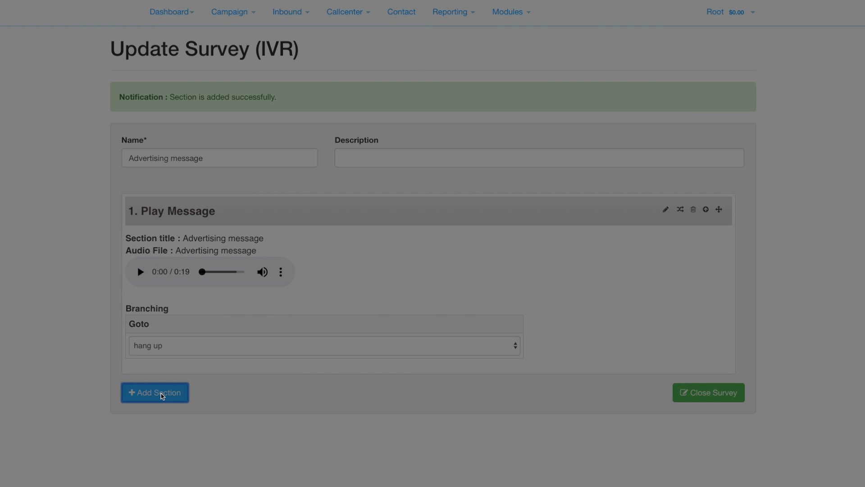
click(154, 392)
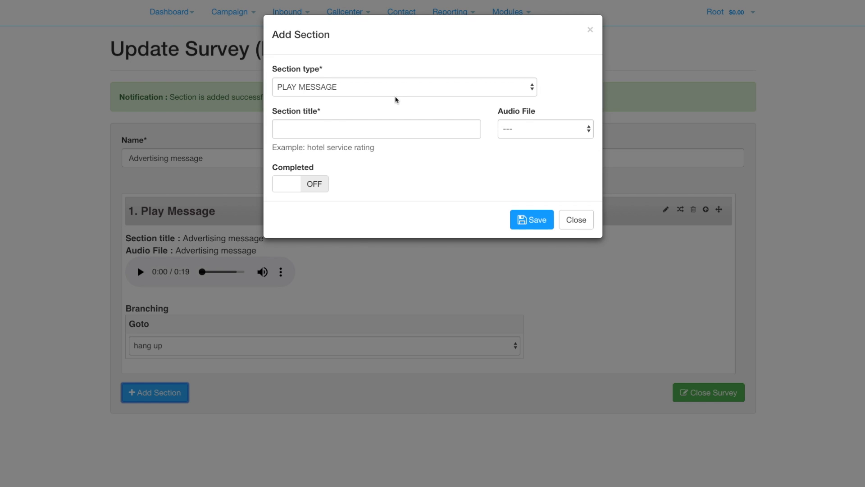
click(404, 86)
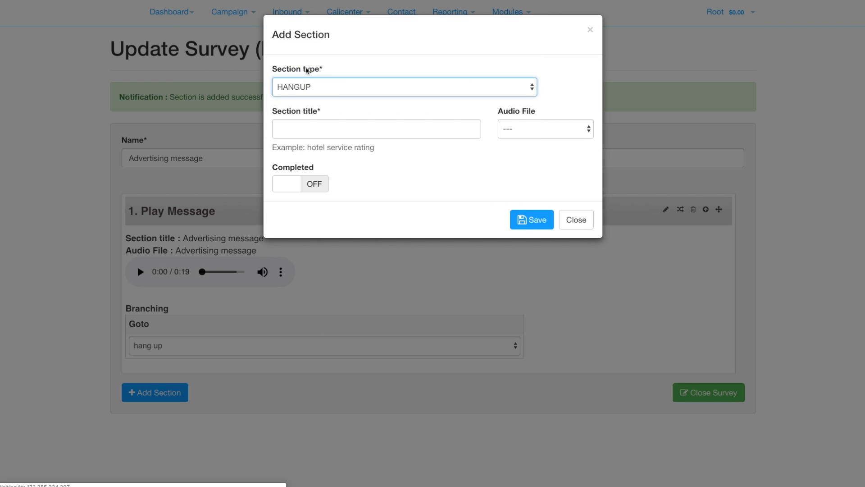
text(Good Bye)
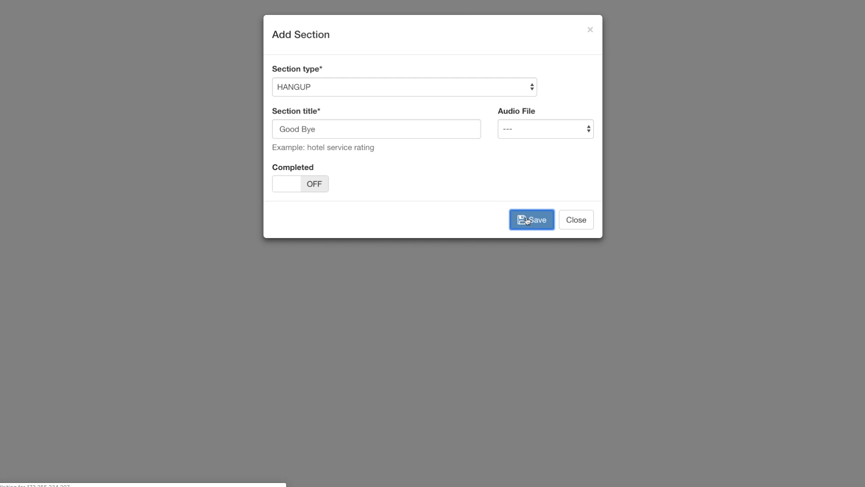
click(530, 219)
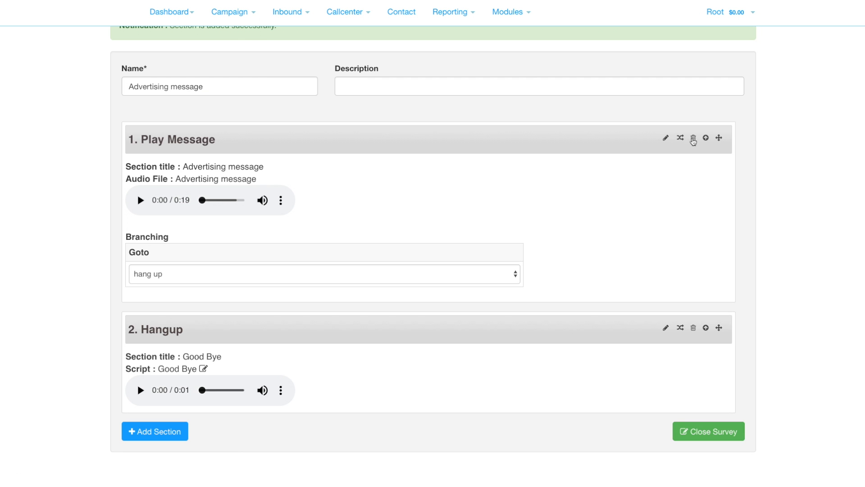
Set the Play Message section's branching to Goto: Good Bye and update it.
click(680, 138)
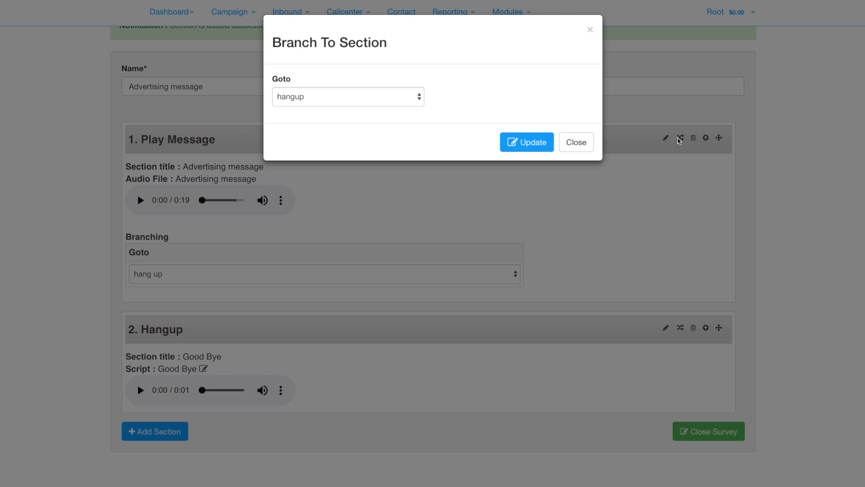
click(348, 96)
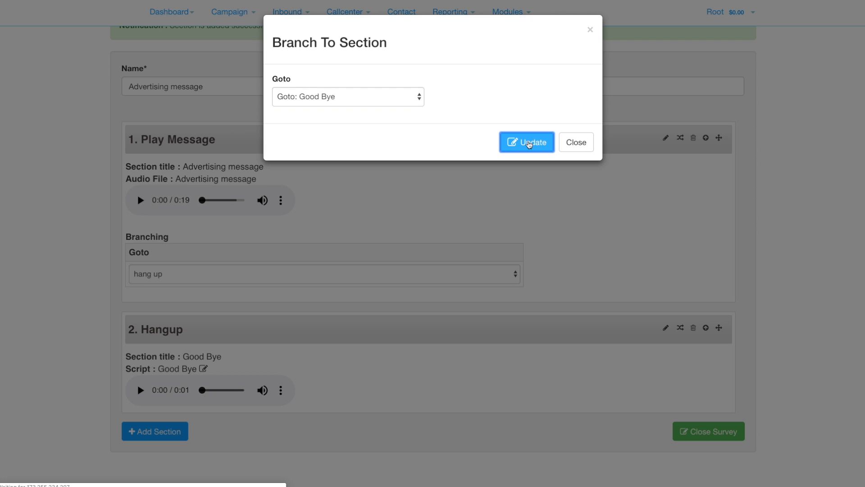
click(526, 142)
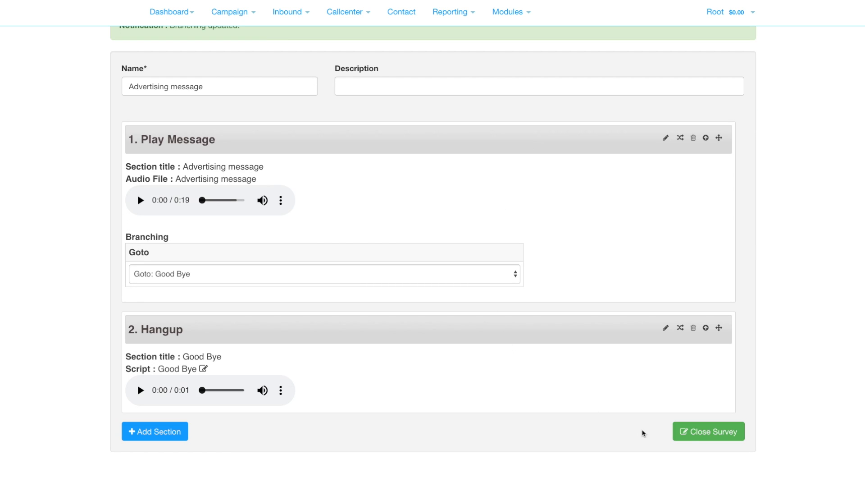
Close the finished Advertising message survey so its edits are saved.
click(709, 431)
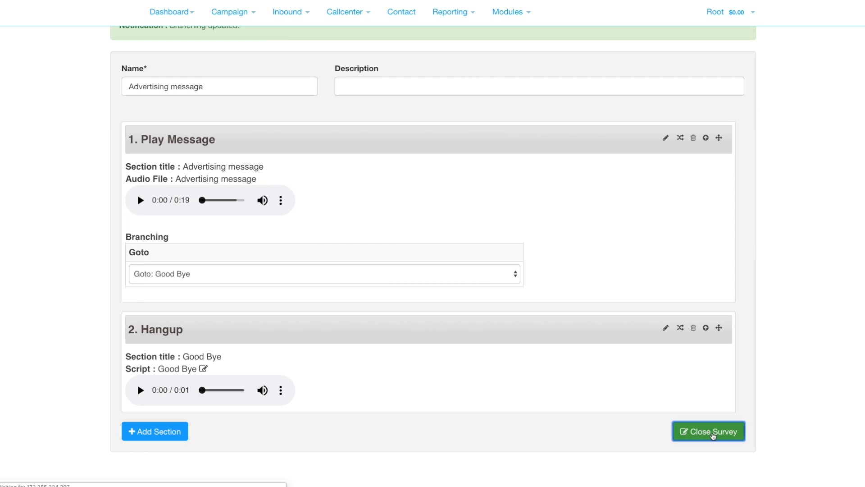
click(709, 431)
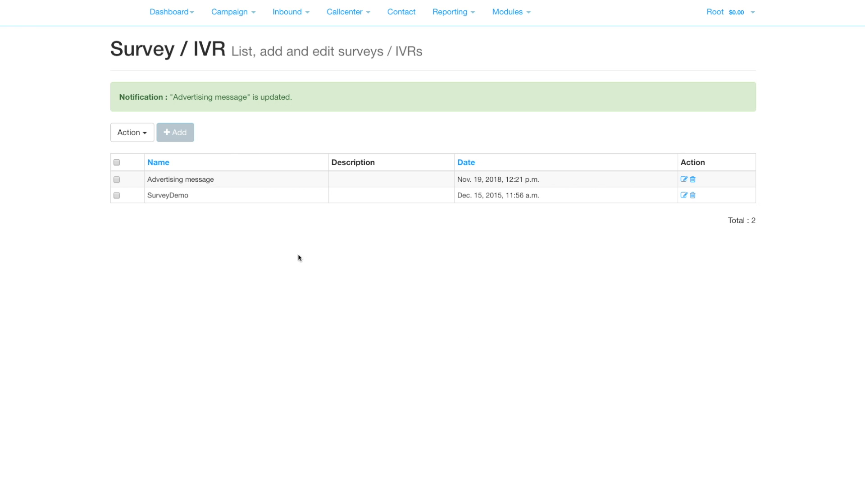
click(401, 12)
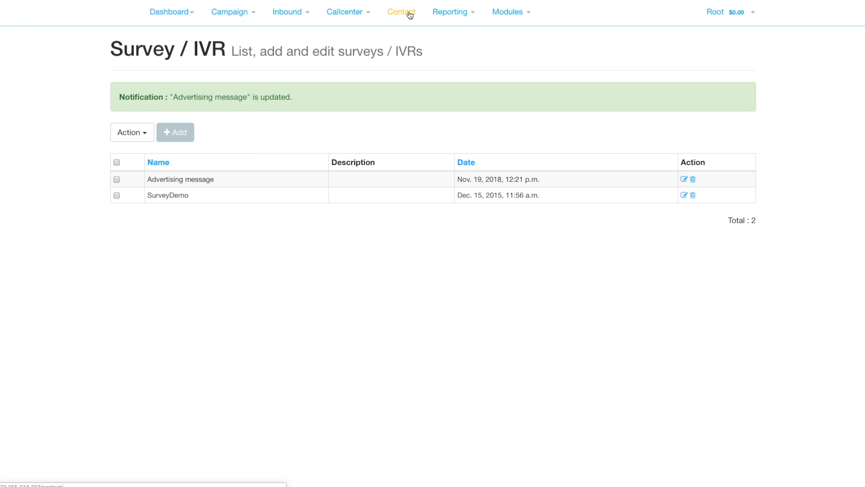
Create and save an empty phonebook named 'Phonebook', then begin adding a contact to it.
click(402, 12)
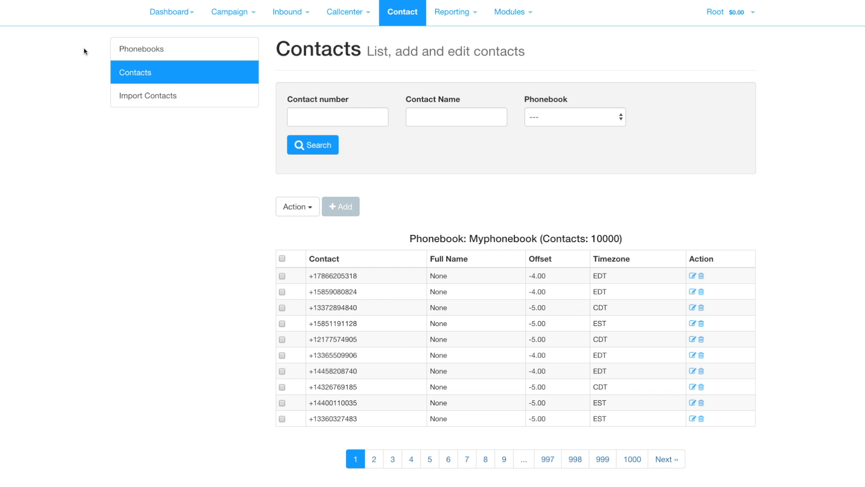
click(142, 48)
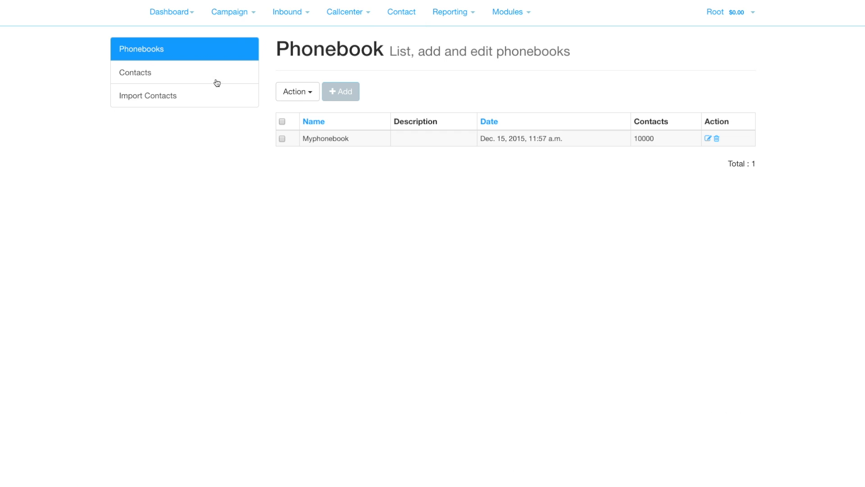
click(339, 92)
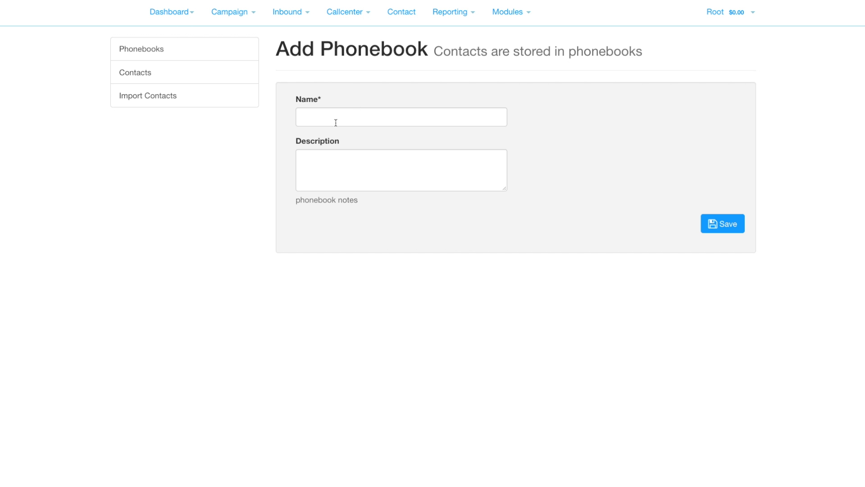
text(Phonebook)
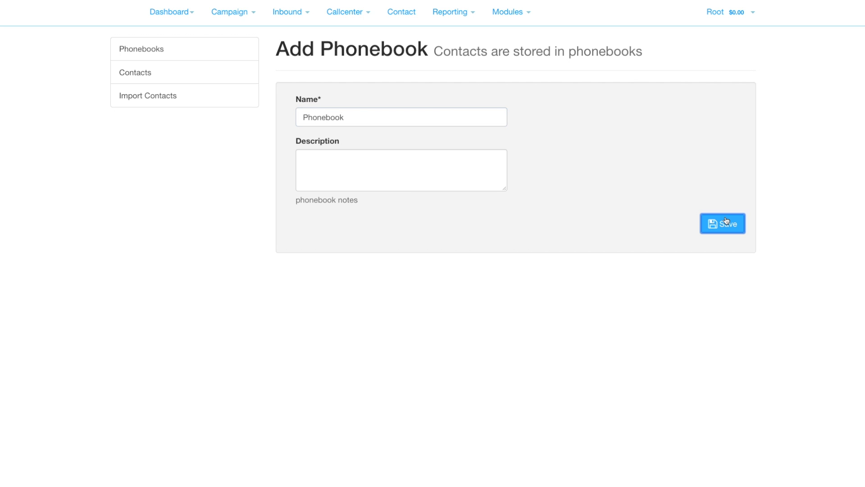
click(723, 224)
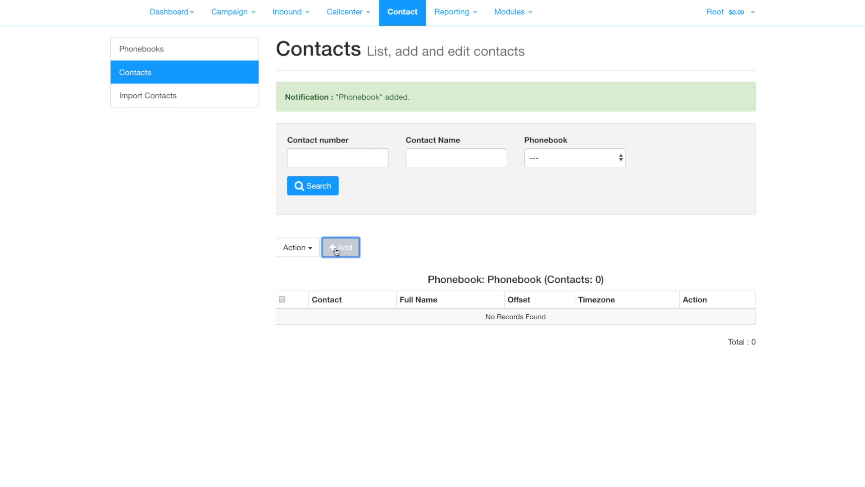
click(340, 247)
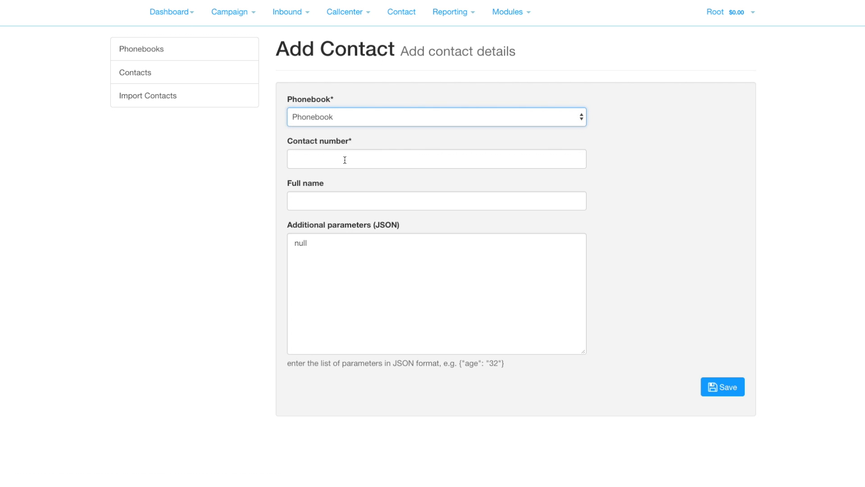
text(120246483)
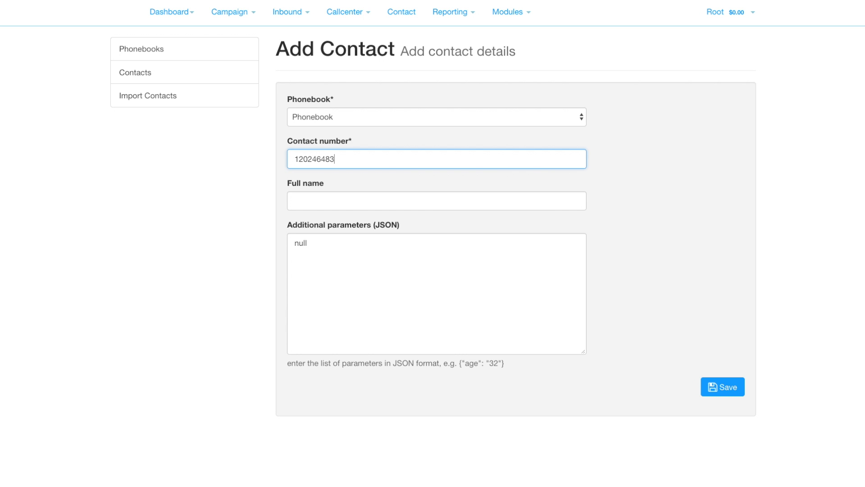
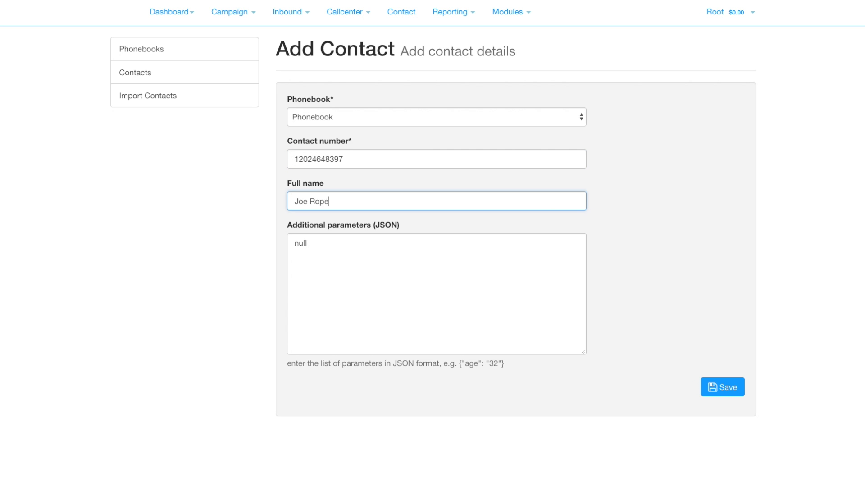
click(723, 387)
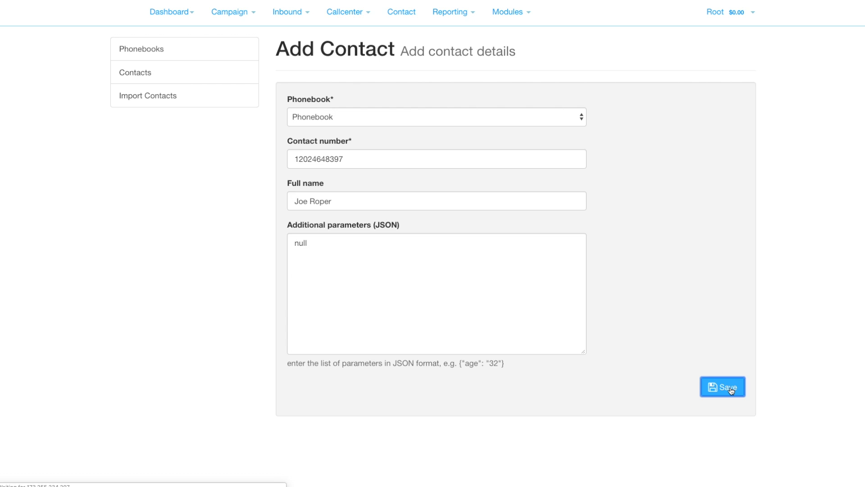
click(722, 387)
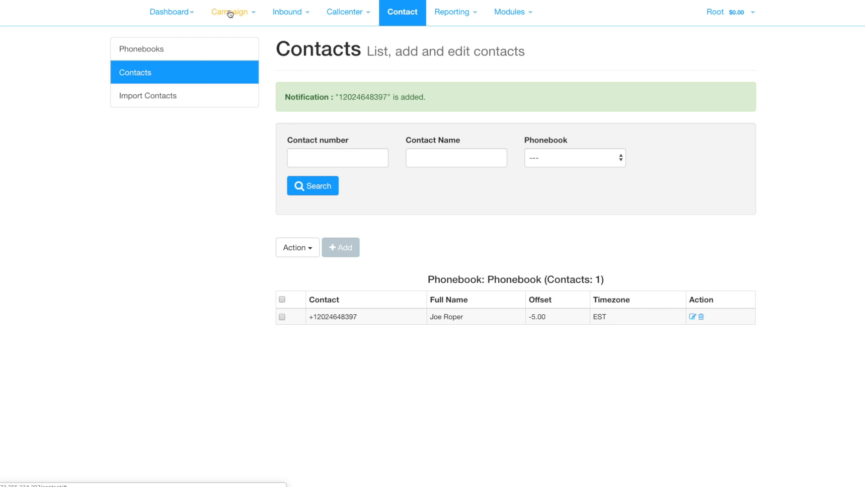
click(231, 12)
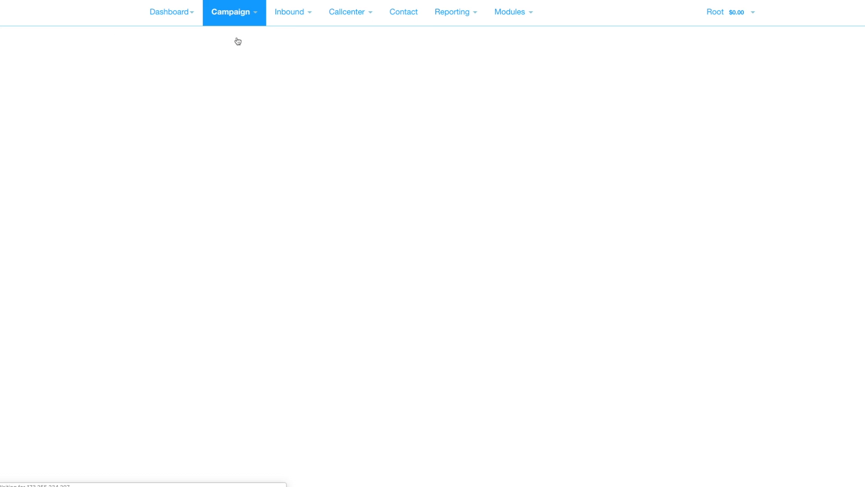
click(234, 12)
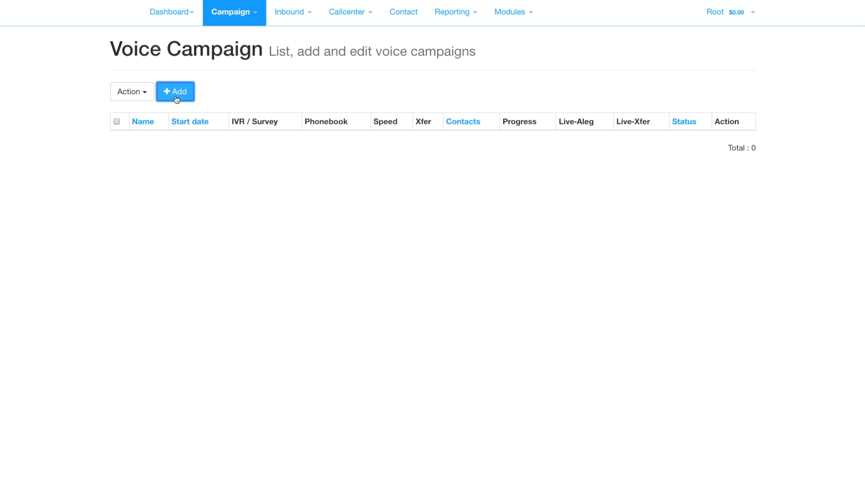
click(175, 91)
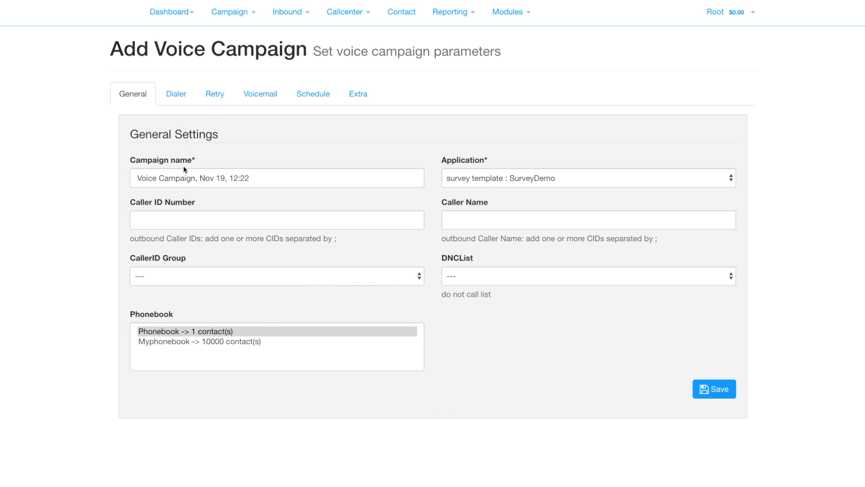
click(277, 219)
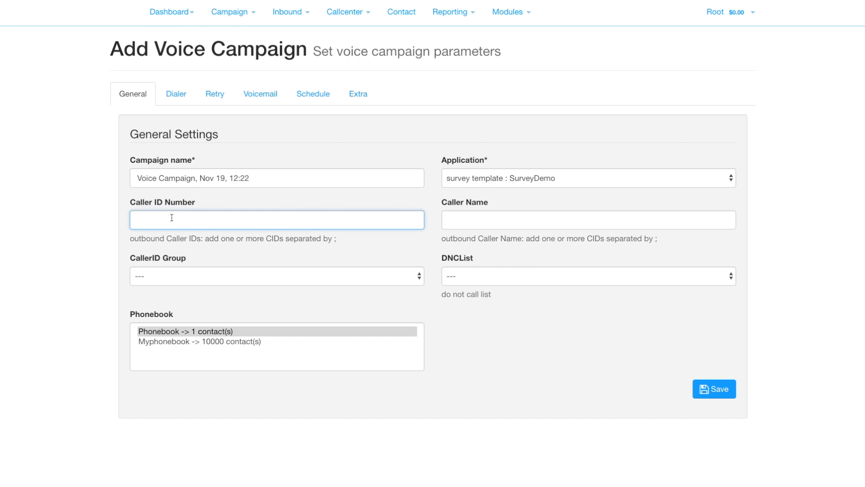
text(1202555123)
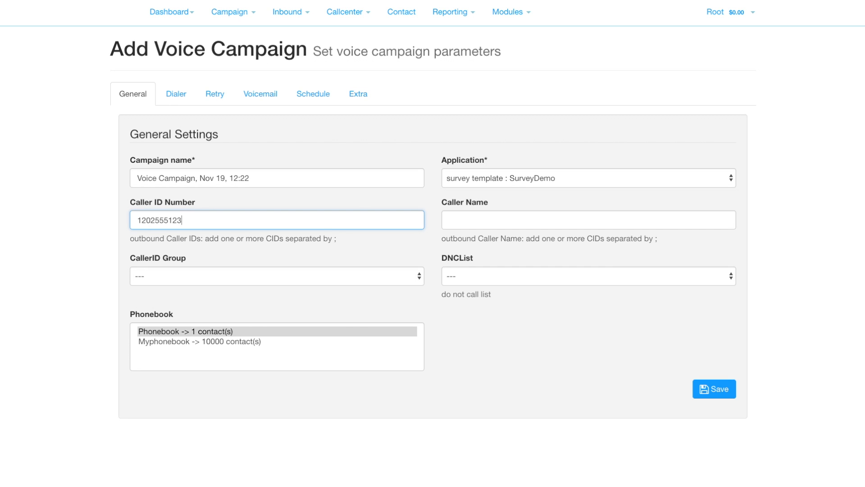
click(587, 178)
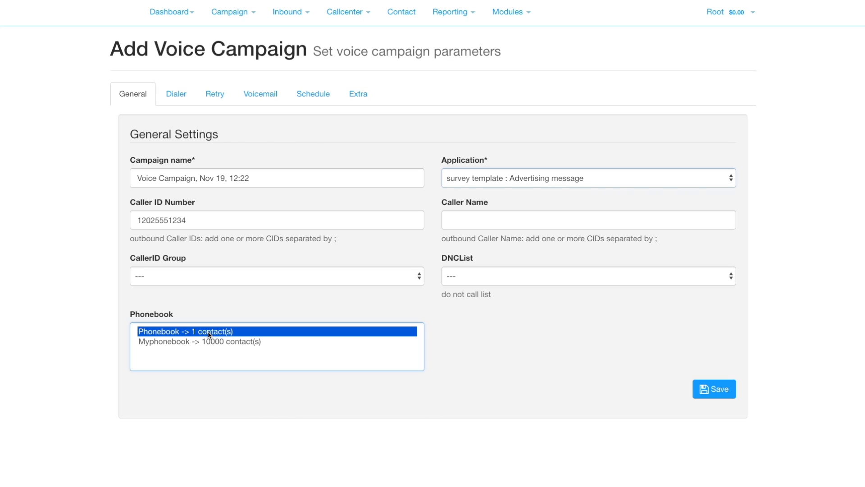
click(176, 94)
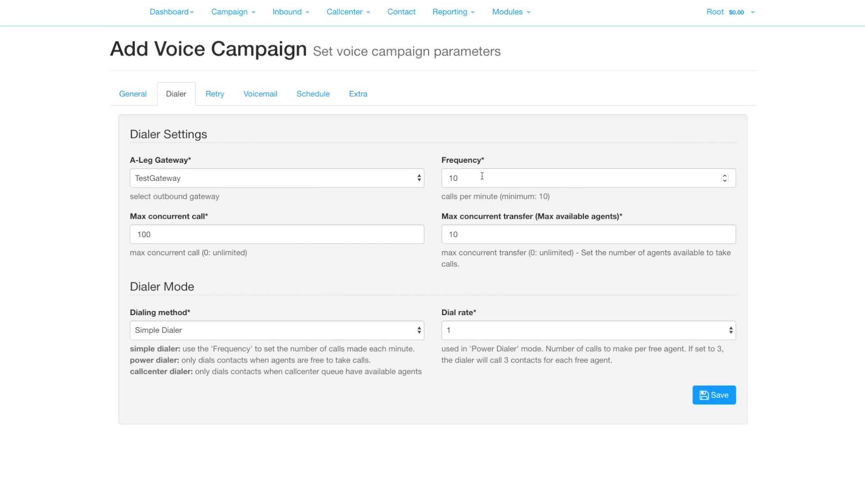
Review the Retry, Voicemail, Schedule and Extra settings, leaving all defaults unchanged.
click(215, 93)
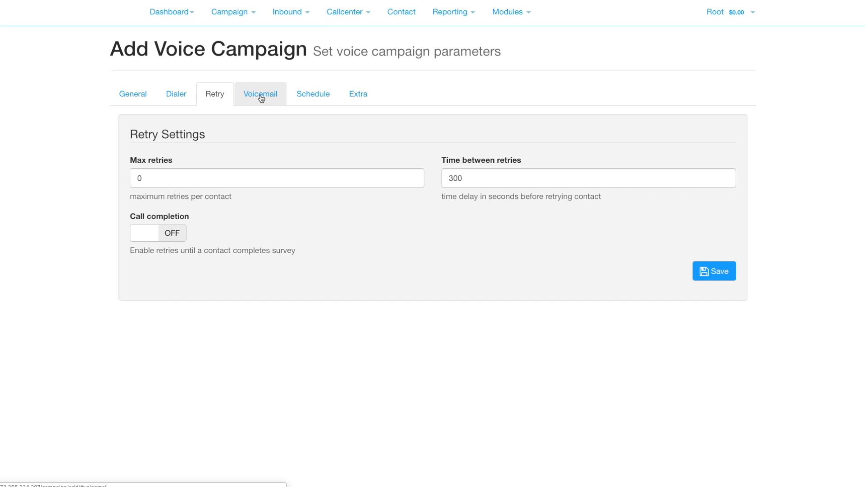
click(260, 94)
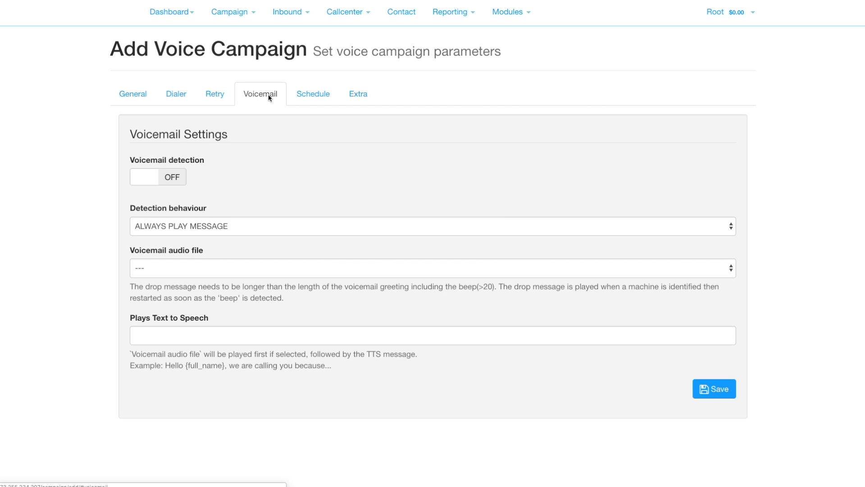
mouse_move(277, 97)
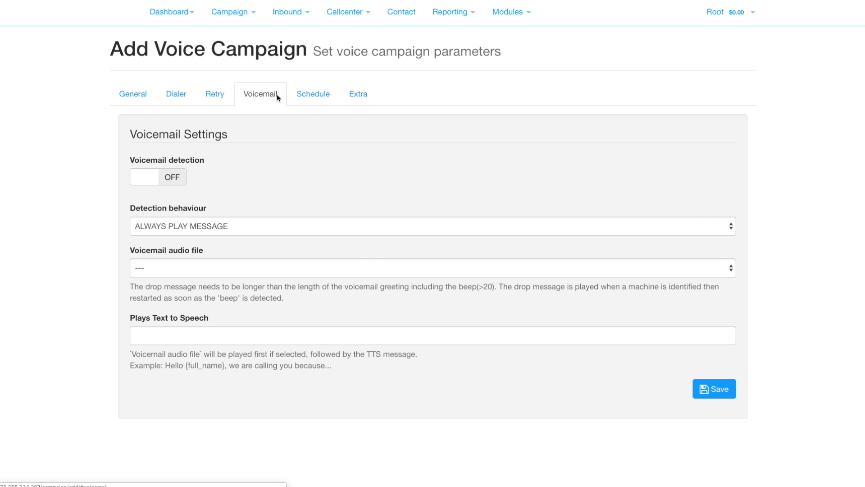
click(313, 95)
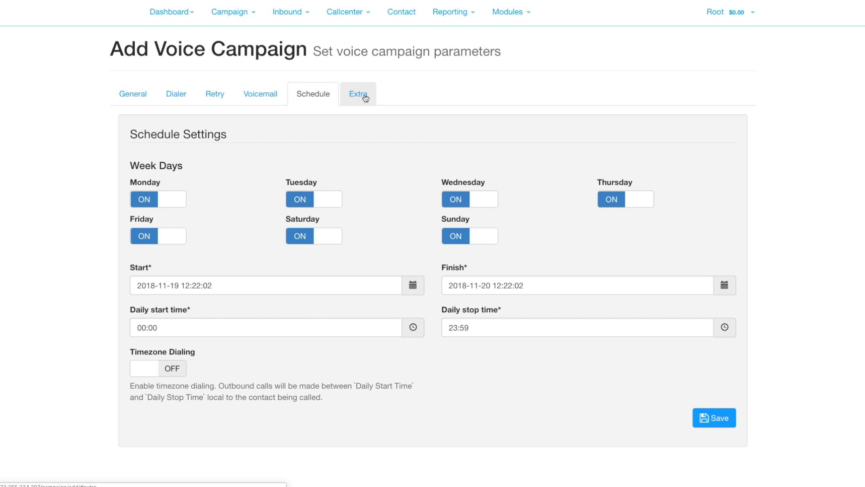
click(358, 94)
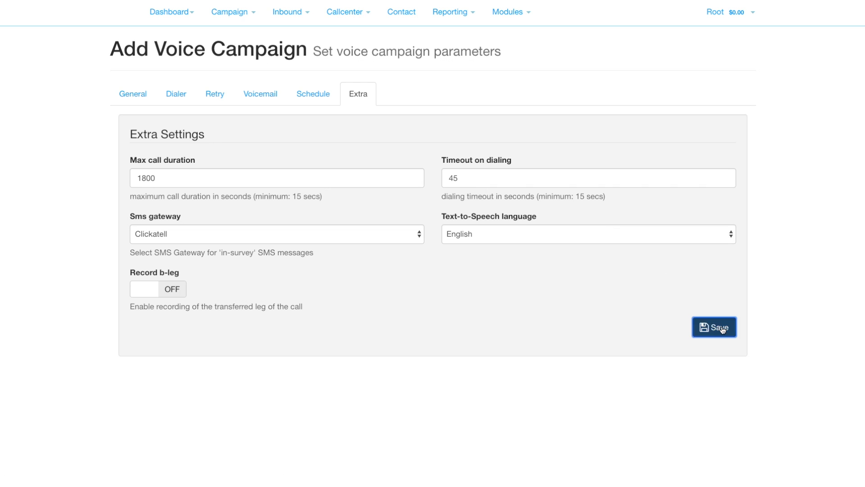
Save the voice campaign and start it so its status shows Started.
click(714, 327)
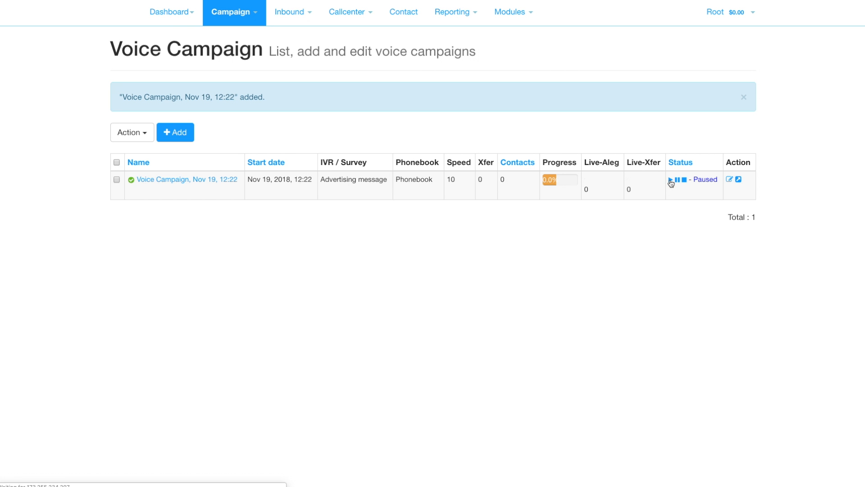
click(670, 180)
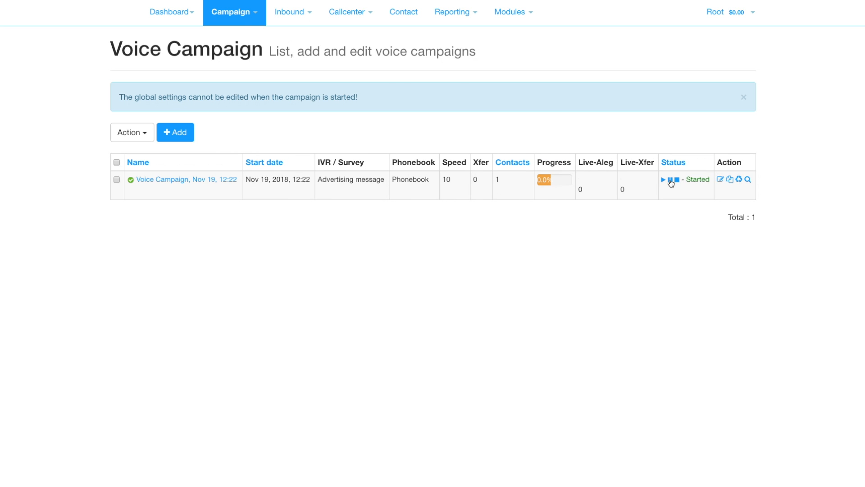
mouse_move(648, 251)
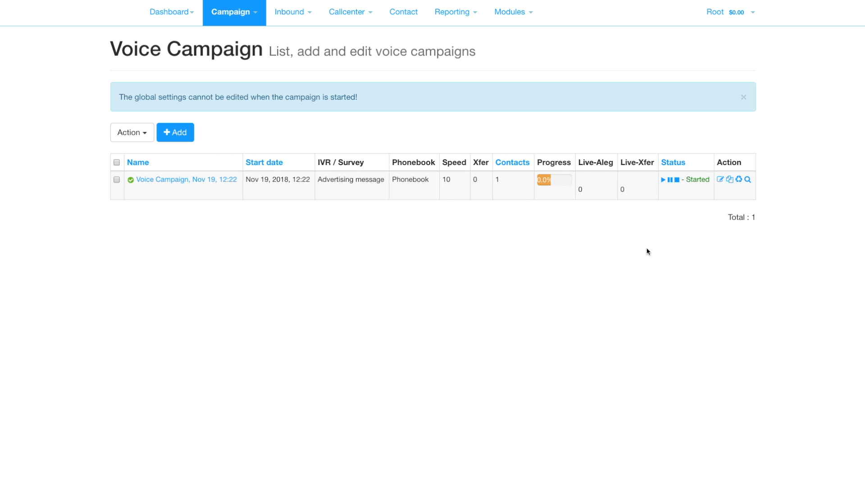